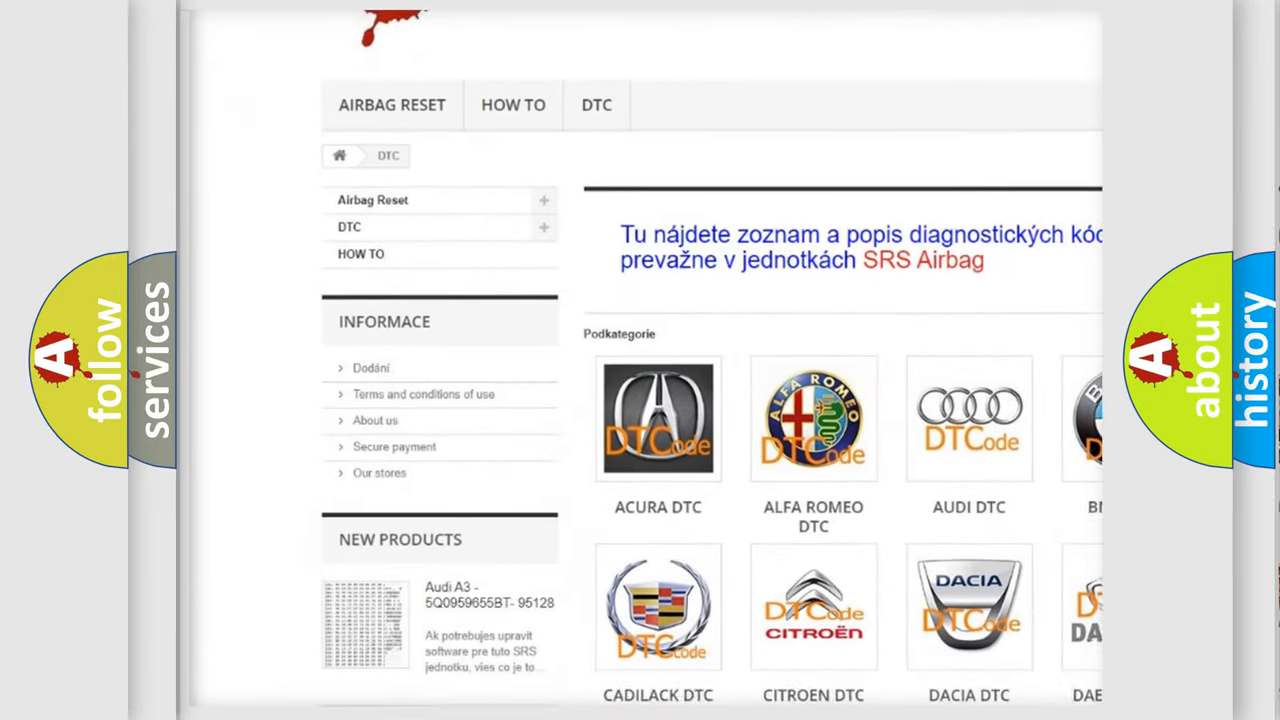
Scroll down through the Dodge diagnostic trouble code list to entry U0131.
{"action": "scroll", "scroll_direction": "down", "scroll_amount": 3}
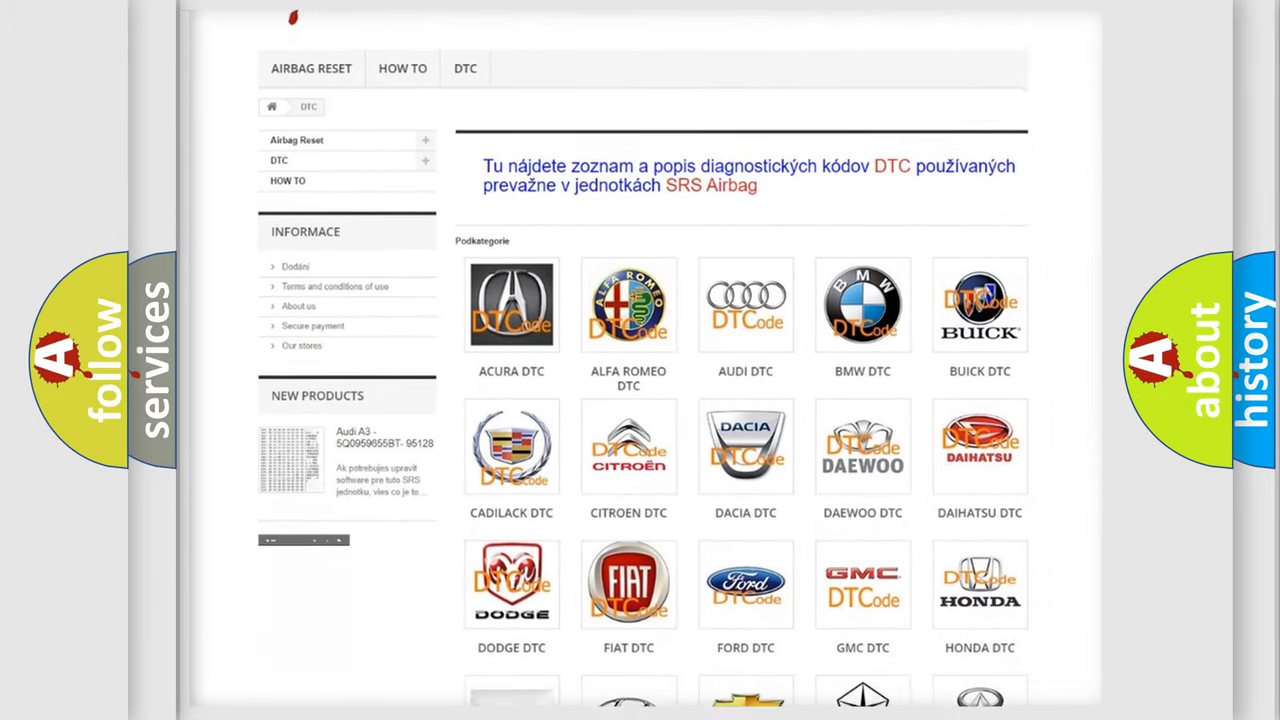
{"action": "scroll", "scroll_direction": "down", "scroll_amount": 3}
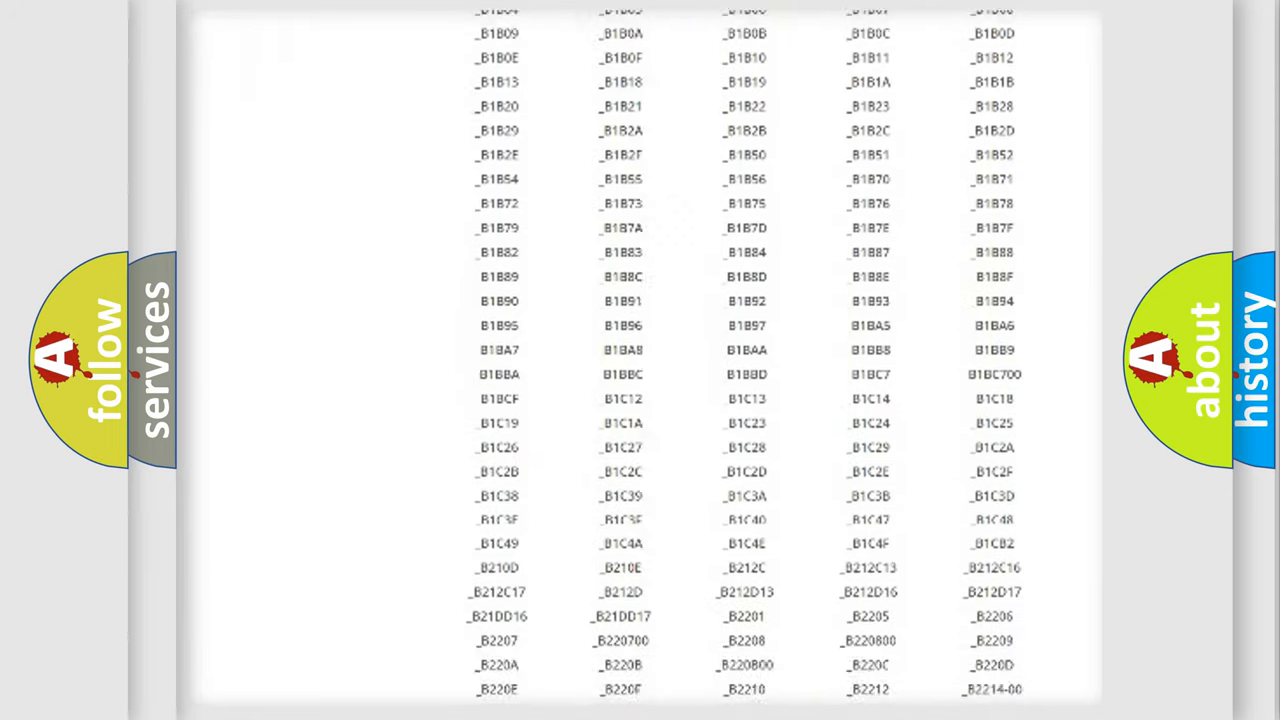
{"action": "scroll", "scroll_direction": "down", "scroll_amount": 3}
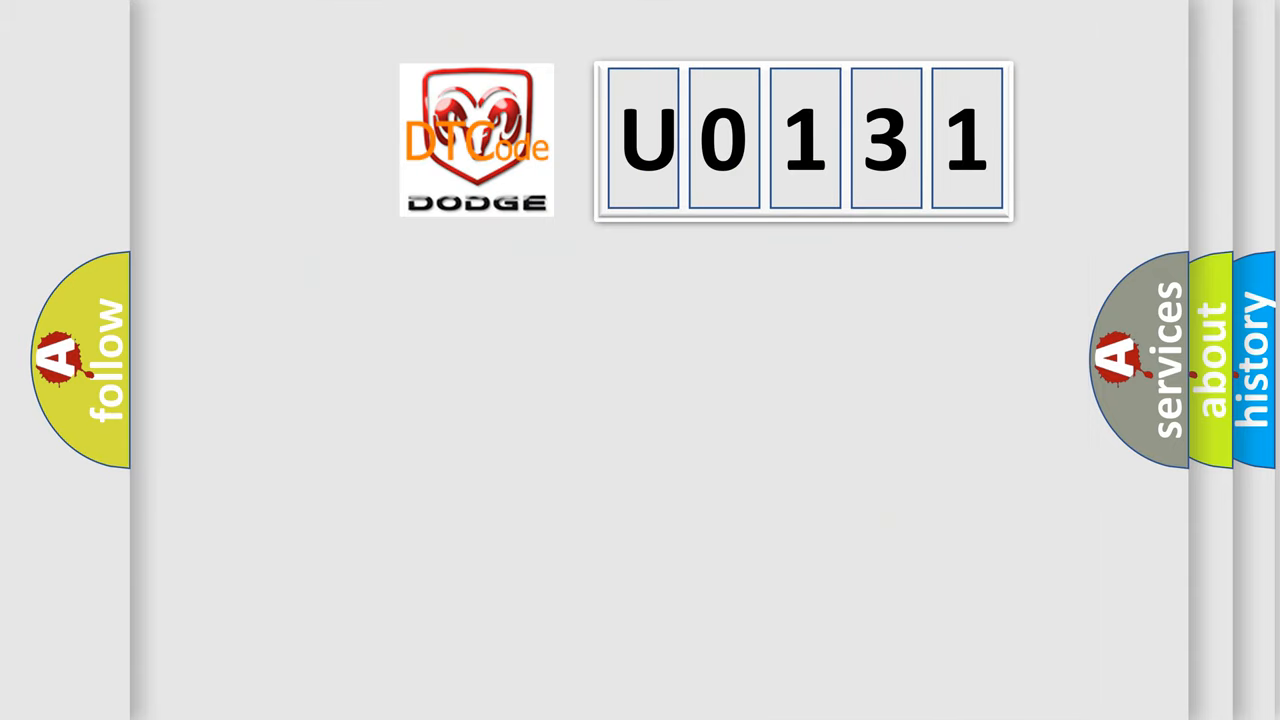
Reveal the 'Make: Dodge' label beside the Dodge logo and code U0131.
{"action": "left_click", "coordinate": [477, 140]}
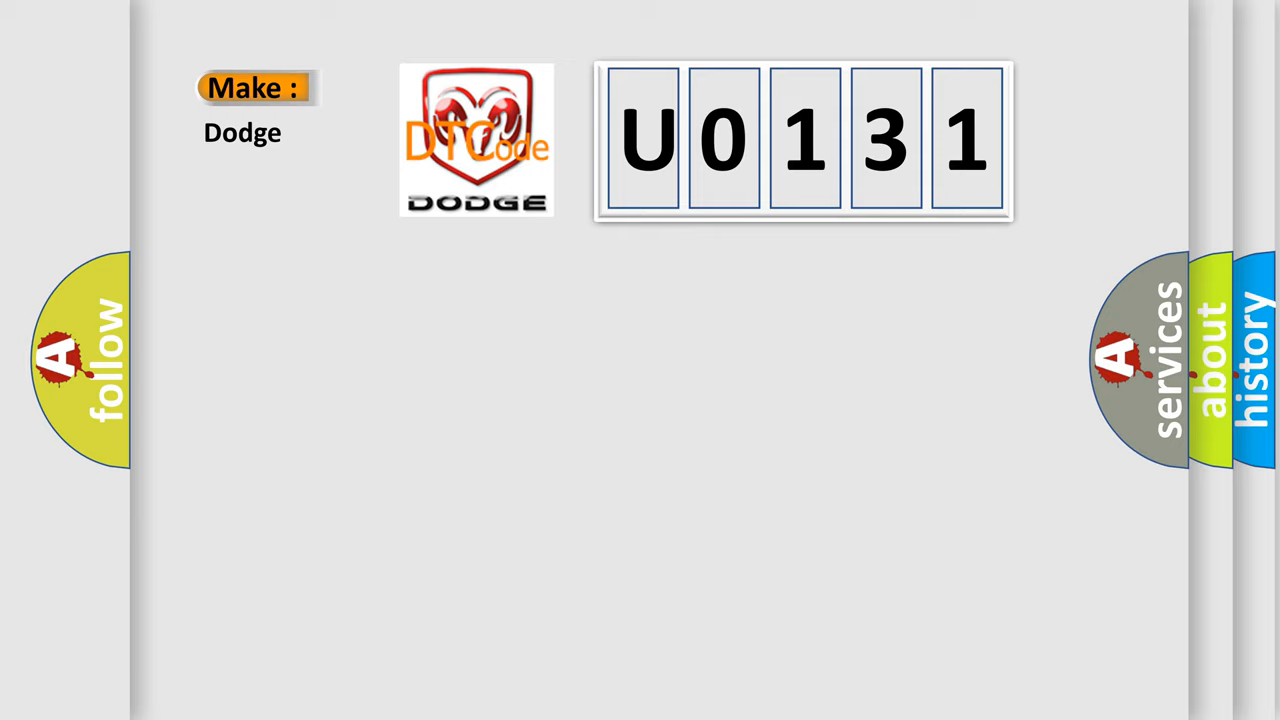